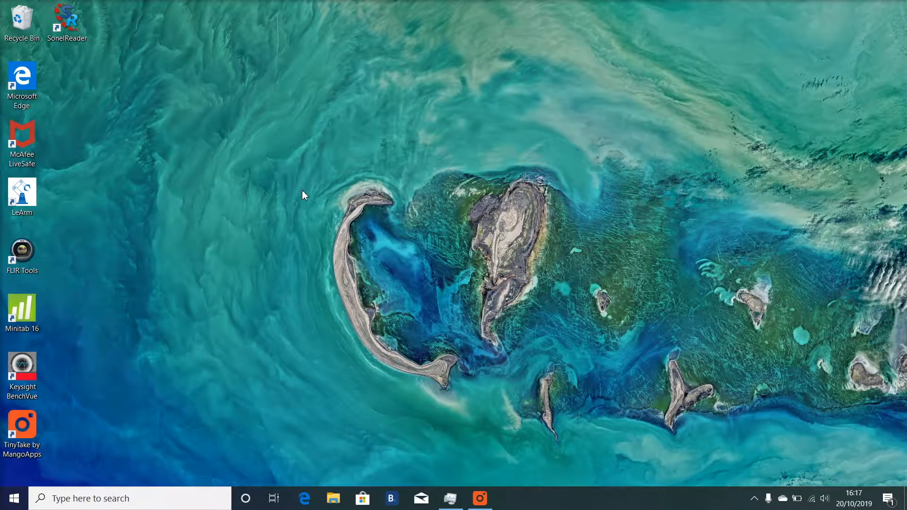
pyautogui.moveTo(115, 95)
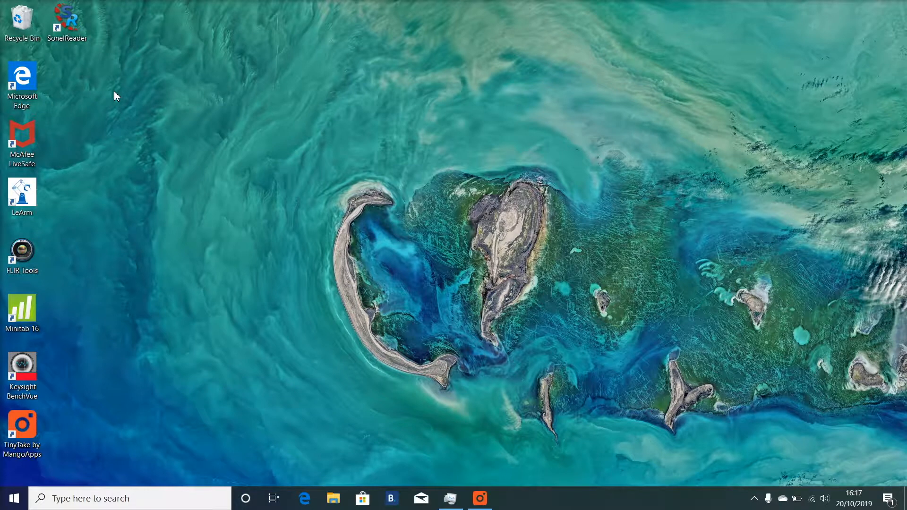
pyautogui.moveTo(113, 78)
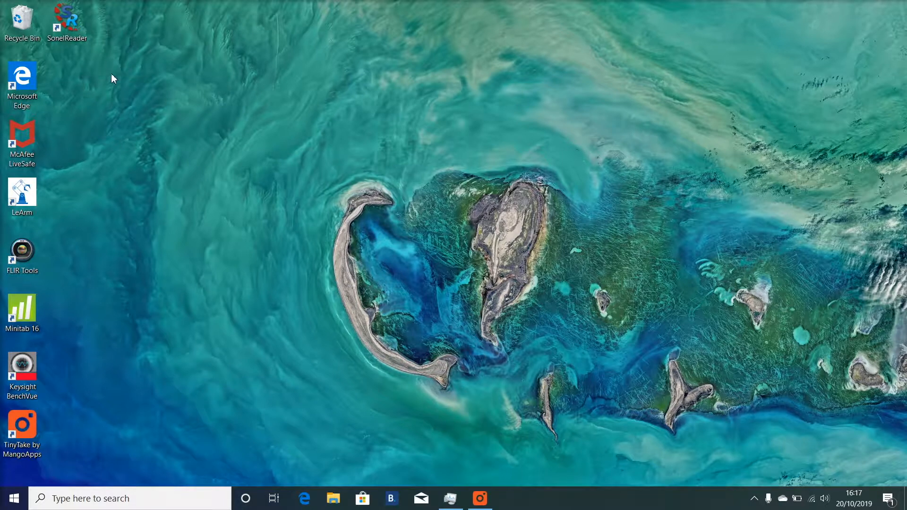
# - Launch SonelReader from its desktop shortcut
pyautogui.click(66, 20)
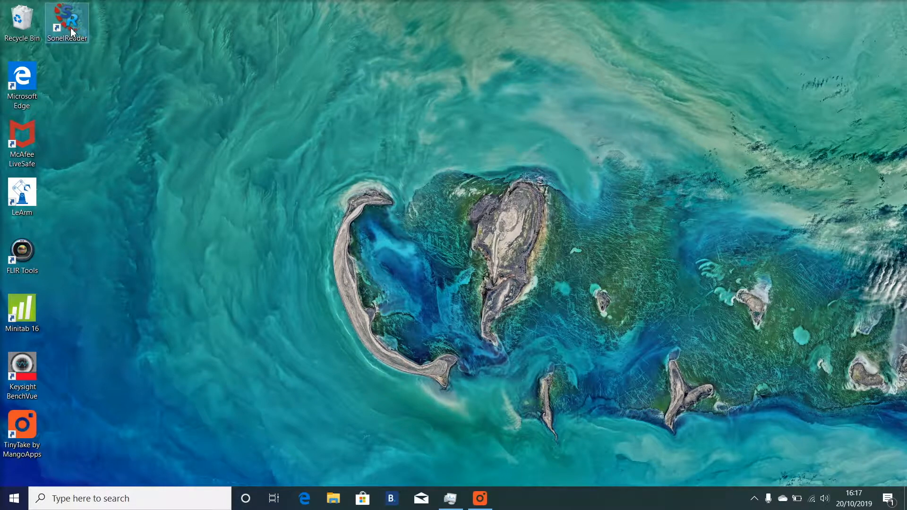
pyautogui.doubleClick(66, 19)
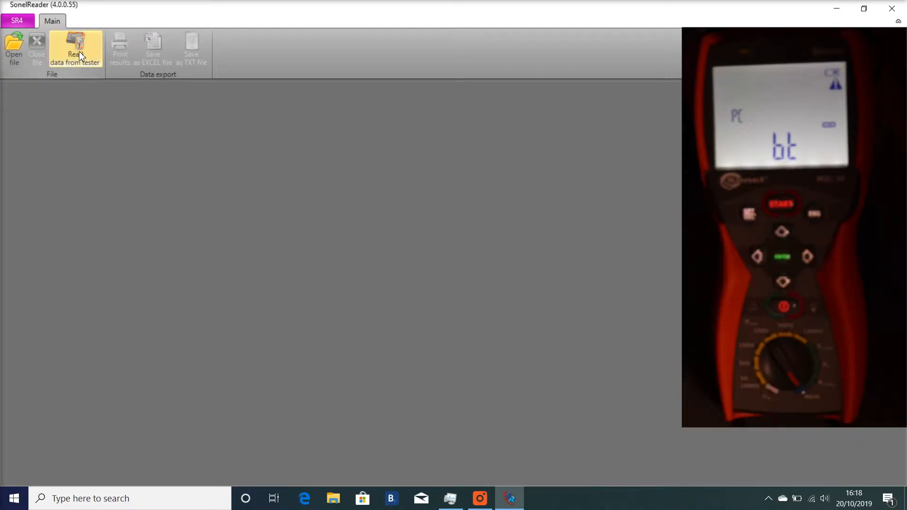
# - Choose the MIC-30 tester model and search, finding it on Bluetooth COM5
pyautogui.click(74, 49)
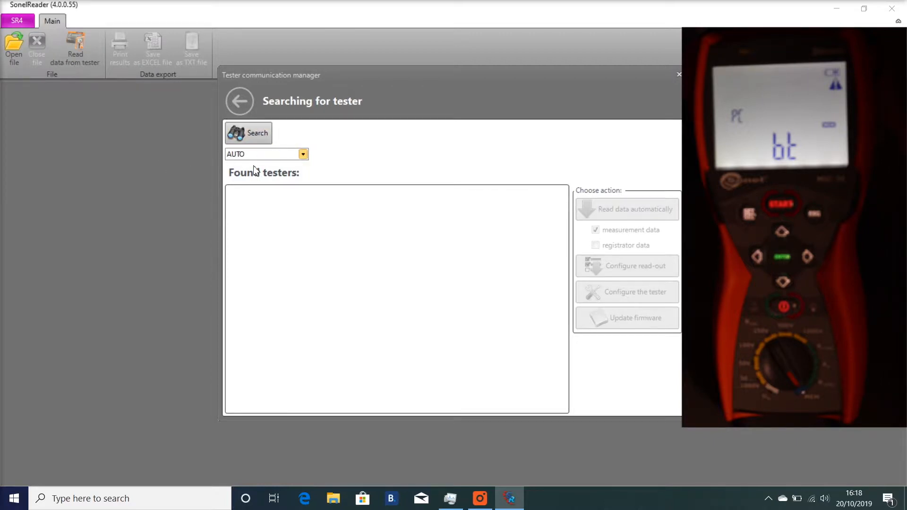
pyautogui.click(302, 154)
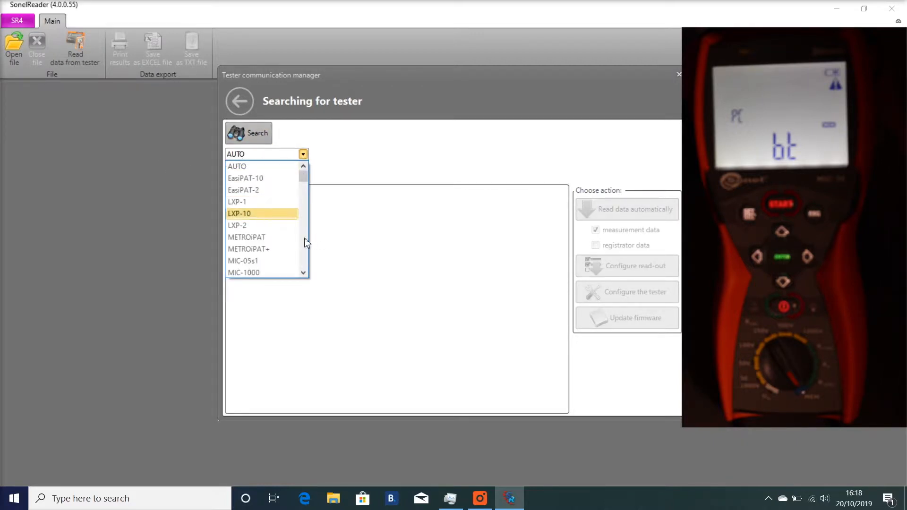
pyautogui.scroll(-3)
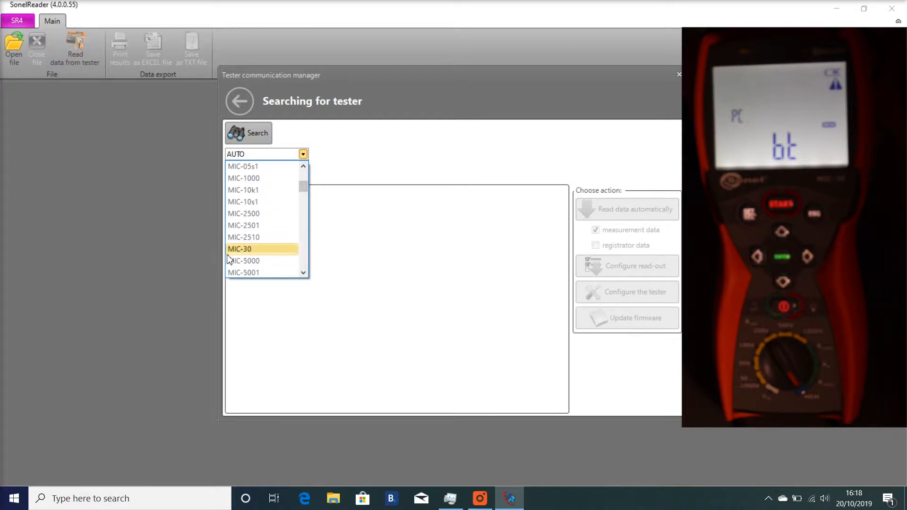
pyautogui.click(239, 249)
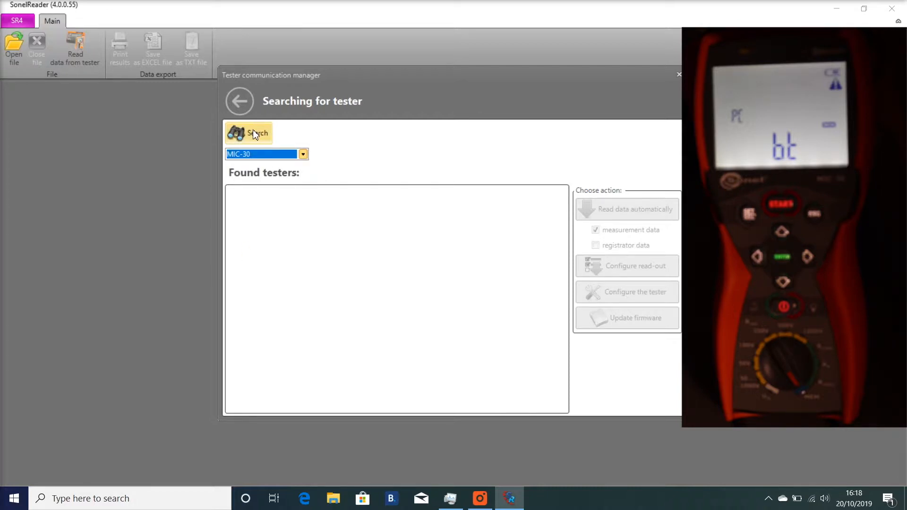
pyautogui.click(248, 134)
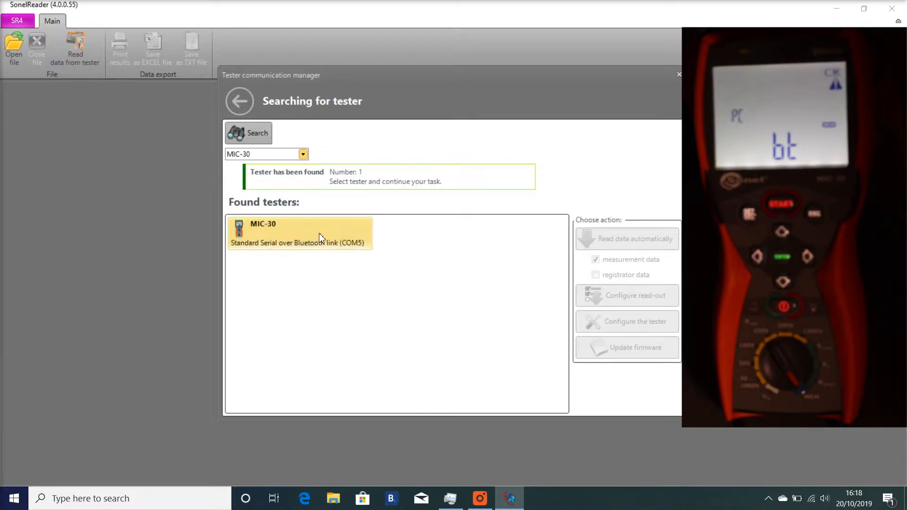
# - Select the found MIC-30 and read its data automatically, reaching the .val6 save prompt
pyautogui.click(299, 232)
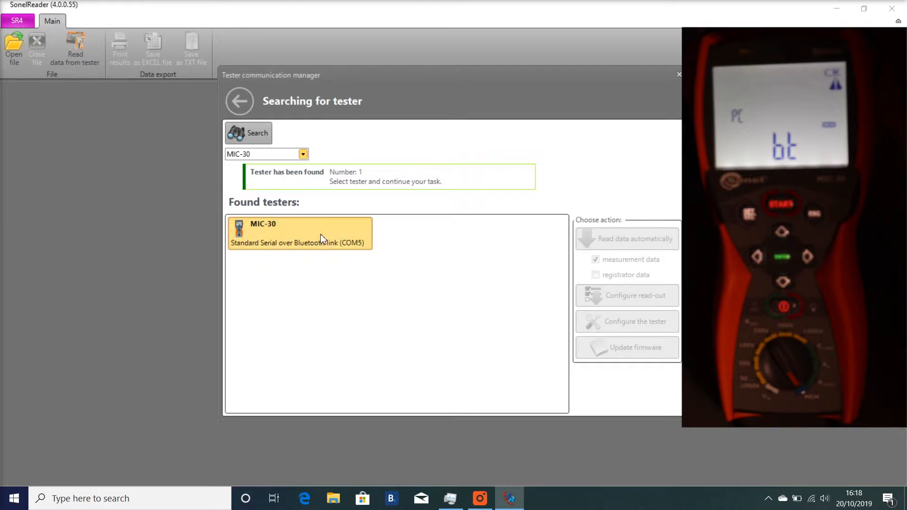
pyautogui.click(299, 233)
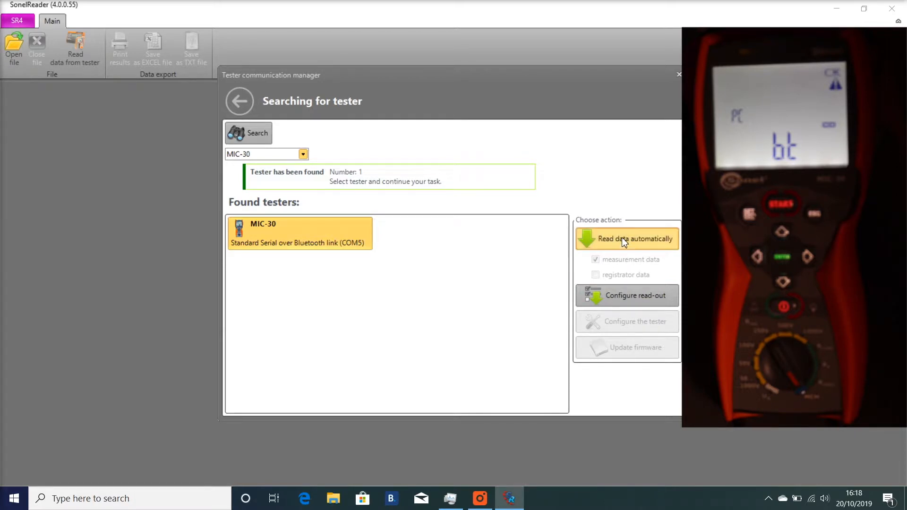
pyautogui.click(626, 238)
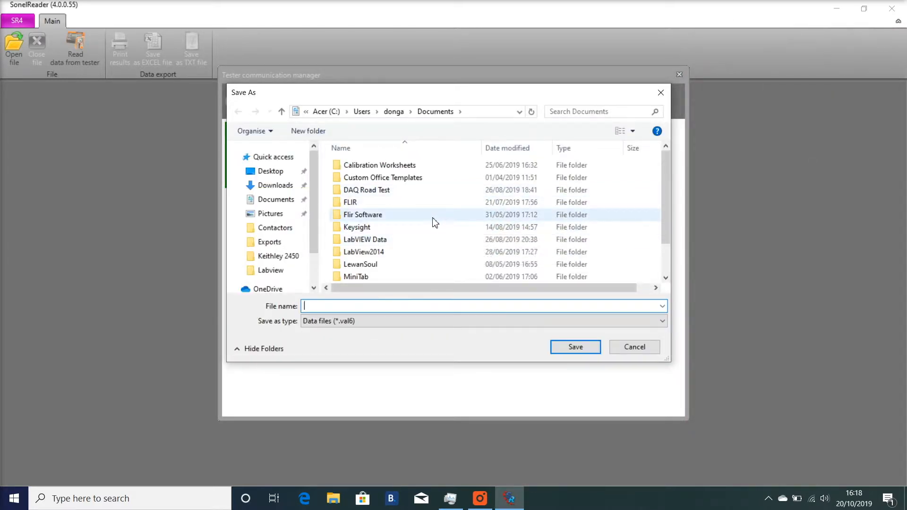
# - Save the downloaded data file as 'Simulator Tests'
pyautogui.scroll(-3)
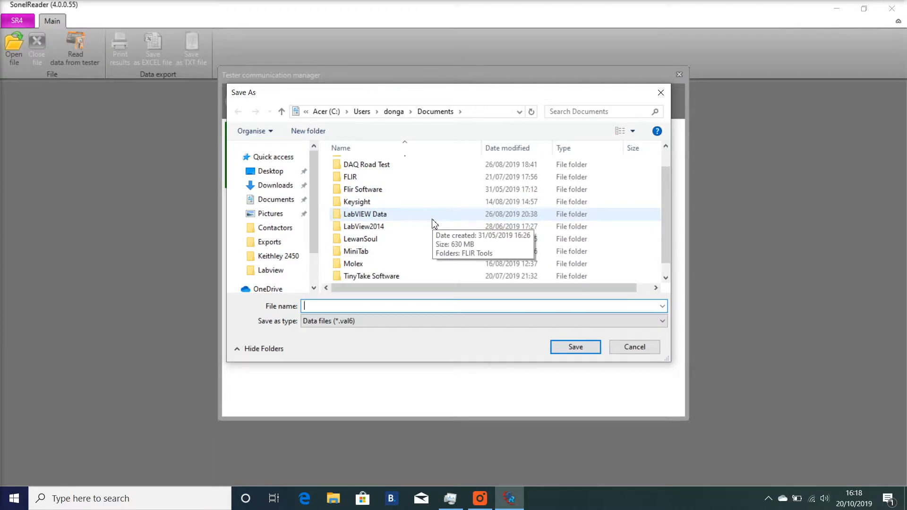
pyautogui.write('Simulator')
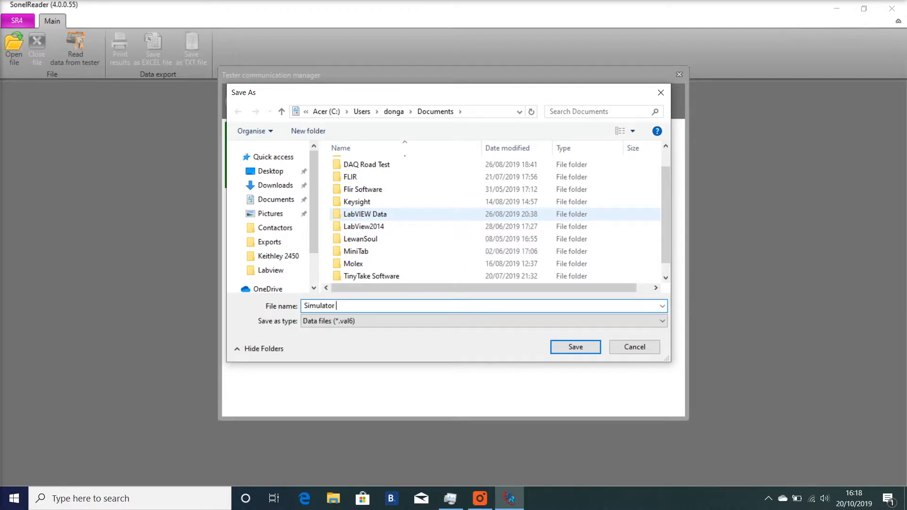
pyautogui.write('Tests')
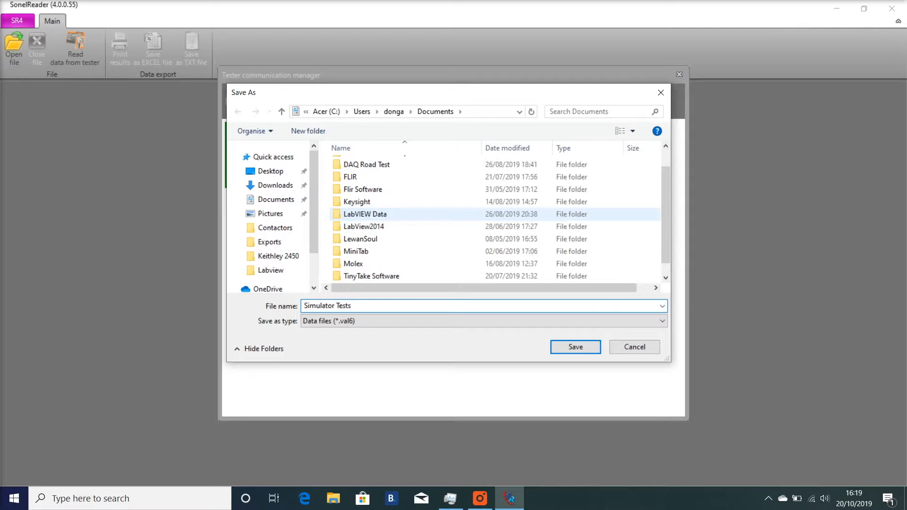
pyautogui.click(575, 346)
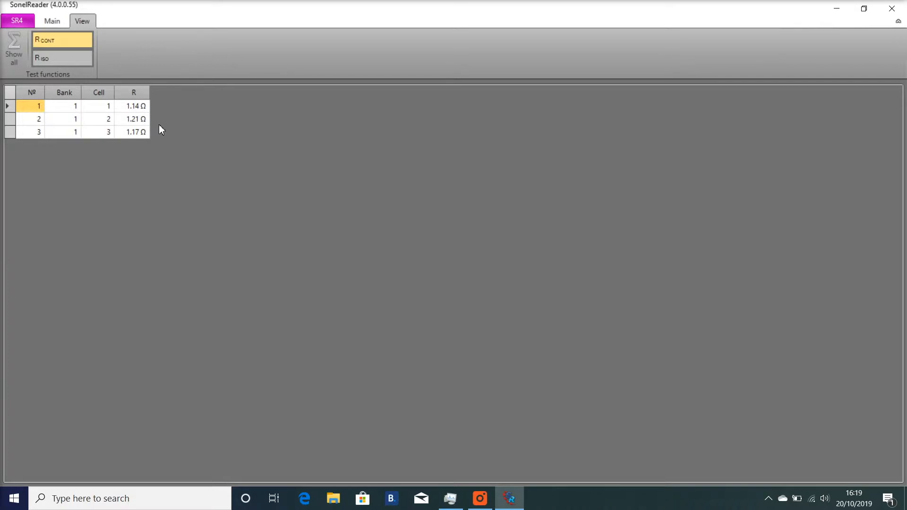
pyautogui.moveTo(74, 57)
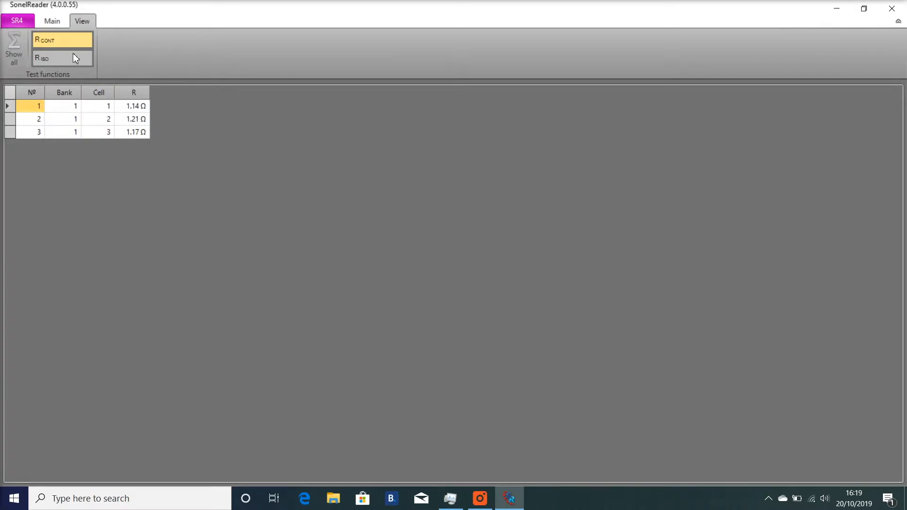
pyautogui.moveTo(69, 68)
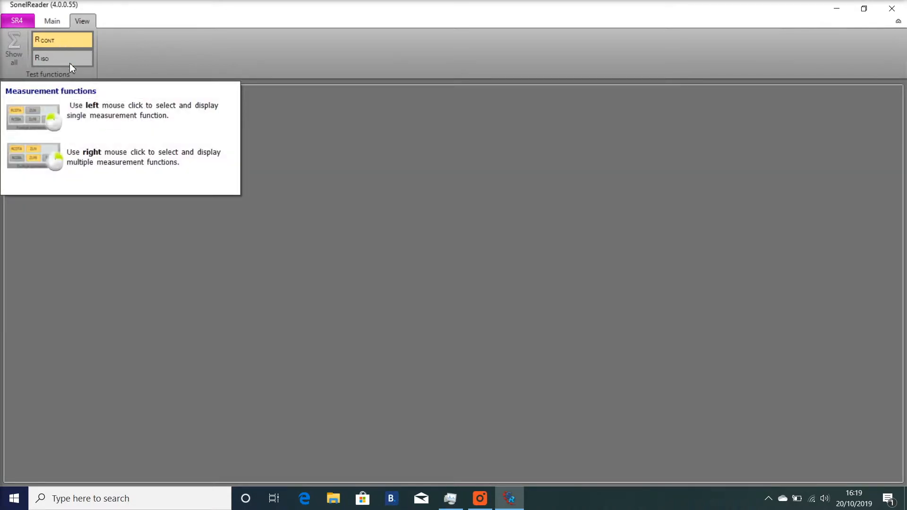
# - Dismiss the measurement functions help popup and pick the insulation resistance function
pyautogui.click(61, 40)
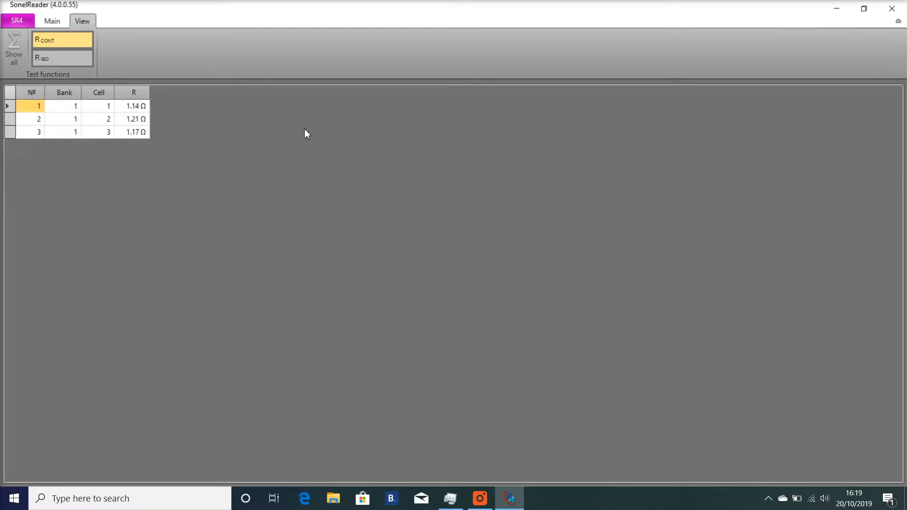
pyautogui.moveTo(139, 139)
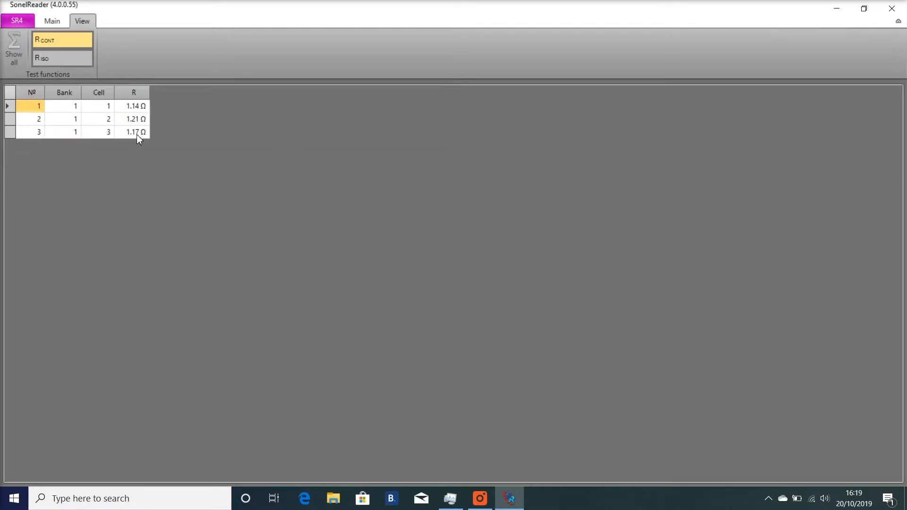
pyautogui.click(63, 58)
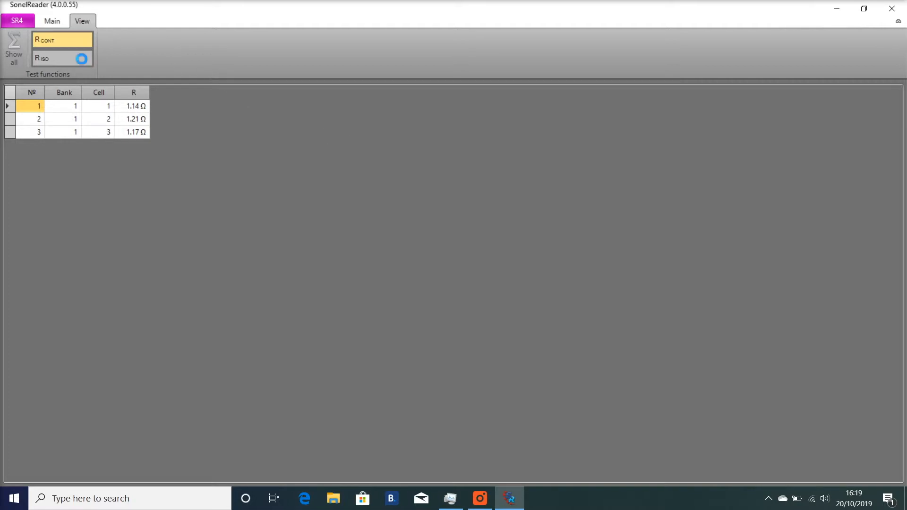
# - Review the RISO results for cells 4 to 27, then go to the Main tab
pyautogui.click(61, 58)
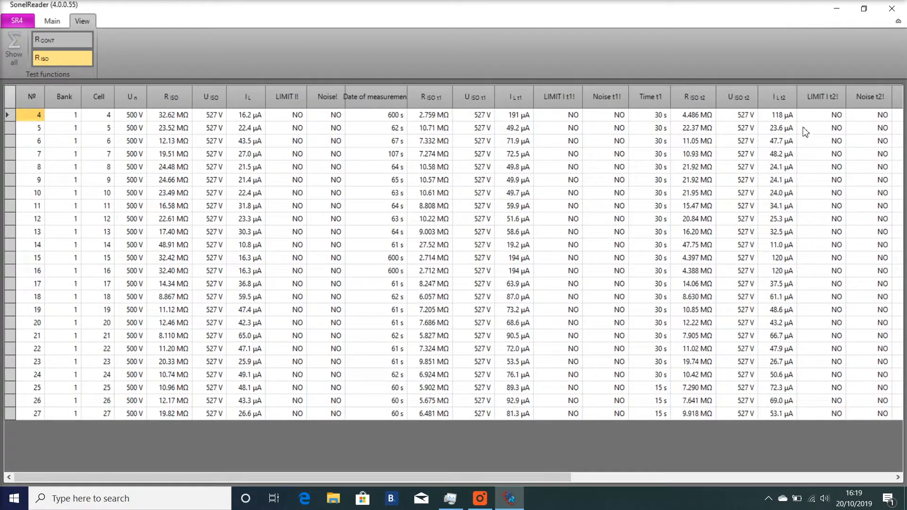
pyautogui.moveTo(646, 314)
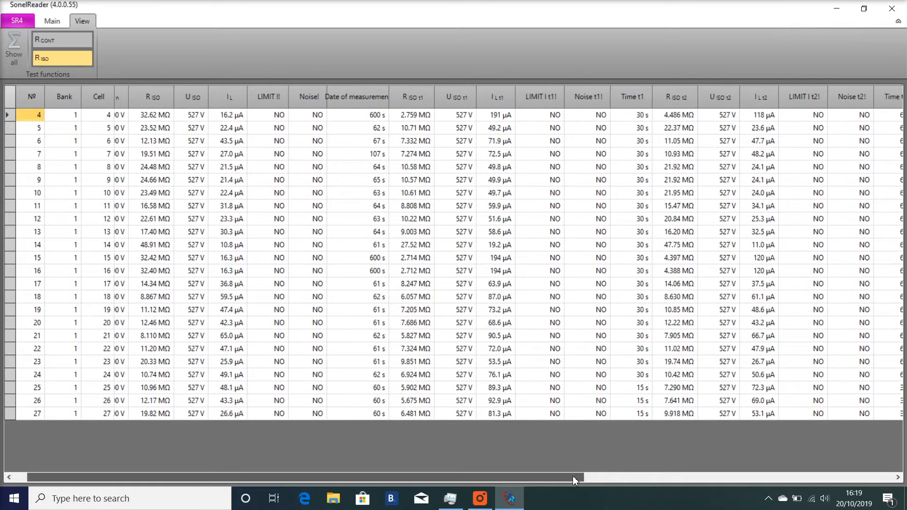
pyautogui.hscroll(3)
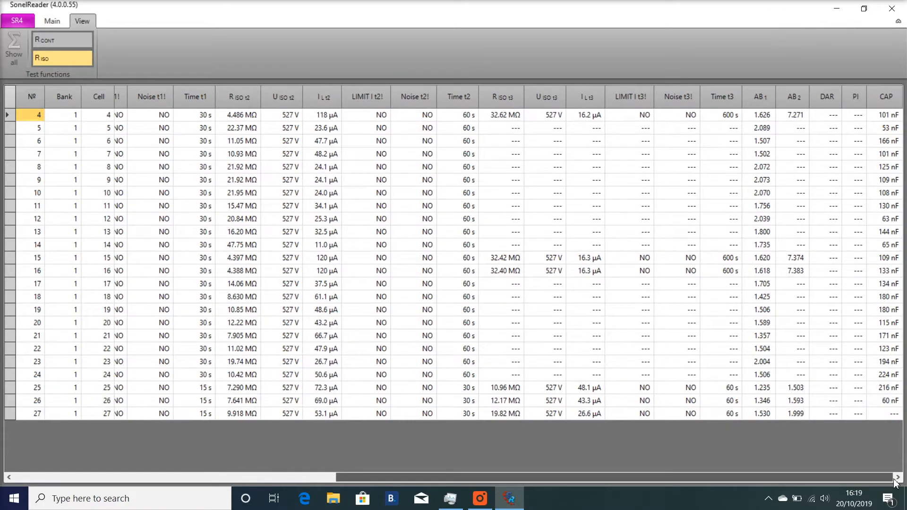
pyautogui.hscroll(-3)
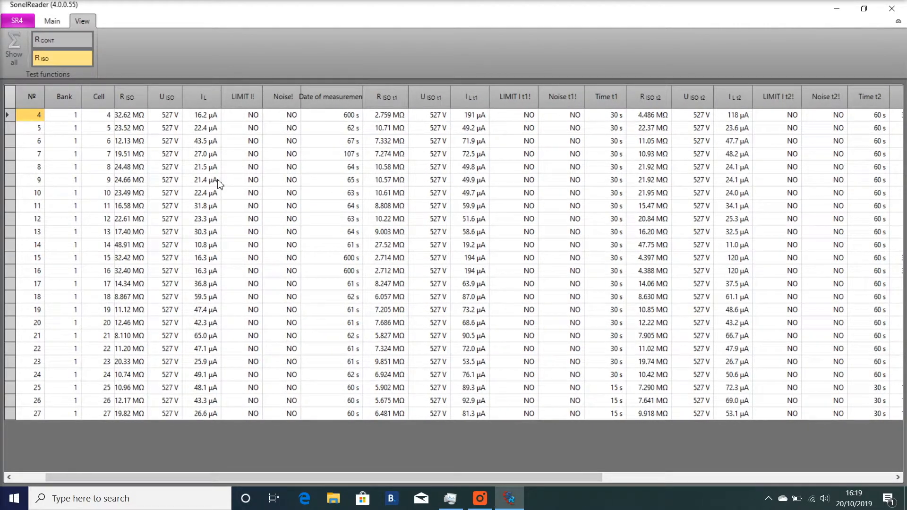
pyautogui.click(51, 21)
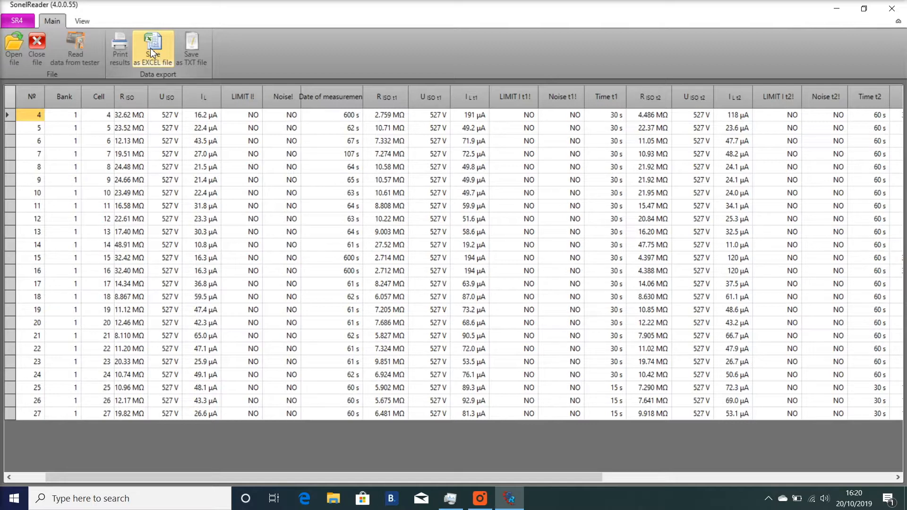
# - Export the insulation results as the Excel workbook 'Simulator Tests Excel'
pyautogui.click(152, 49)
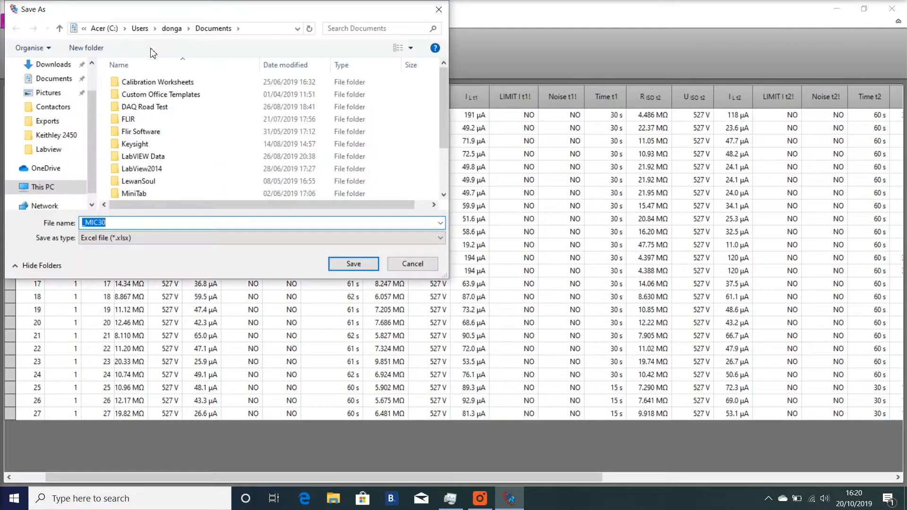
pyautogui.click(352, 263)
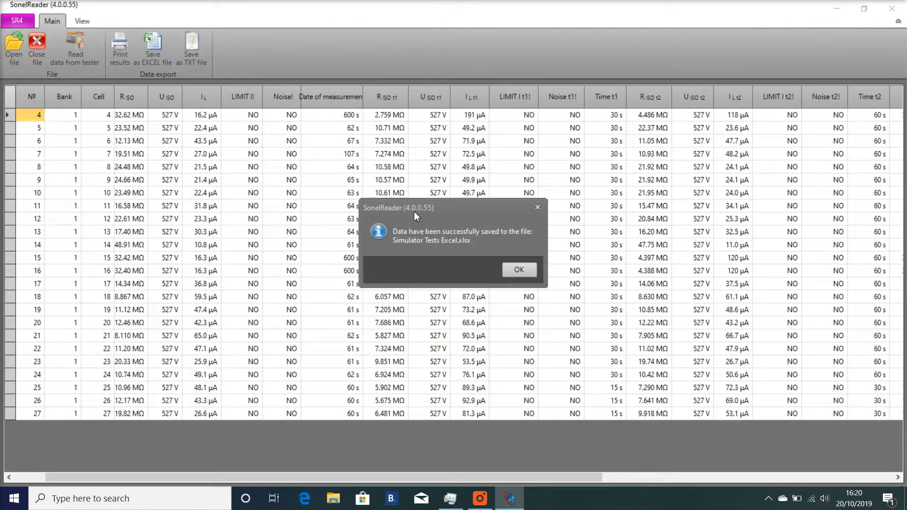
pyautogui.click(518, 269)
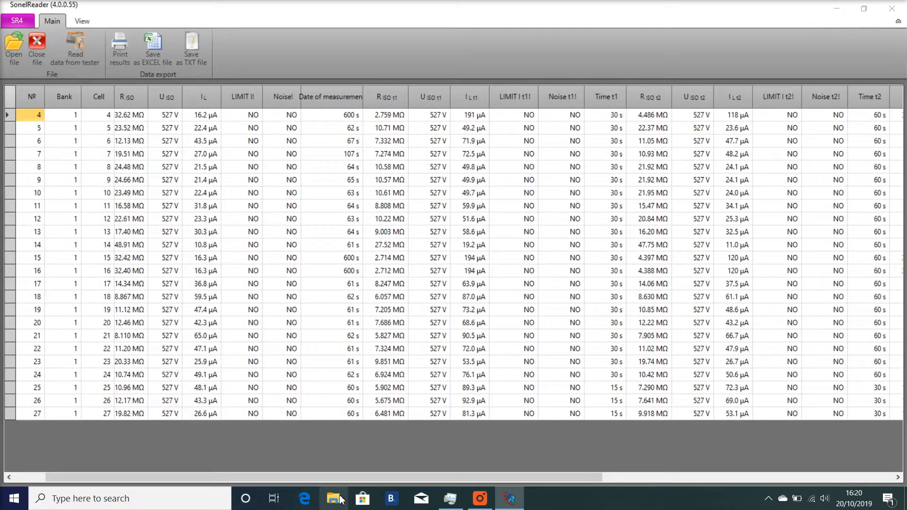
# - Open the 'Simulator Tests Excel' workbook from Recent files in File Explorer
pyautogui.click(333, 498)
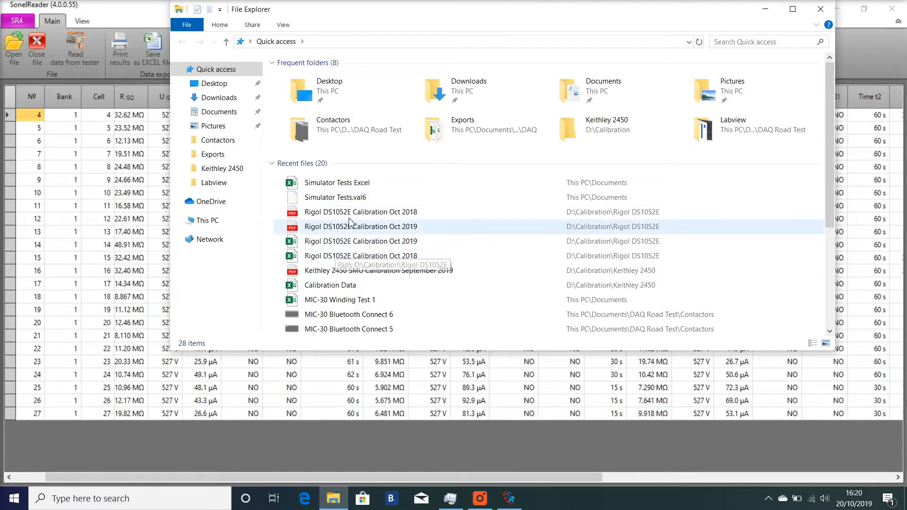
pyautogui.click(337, 182)
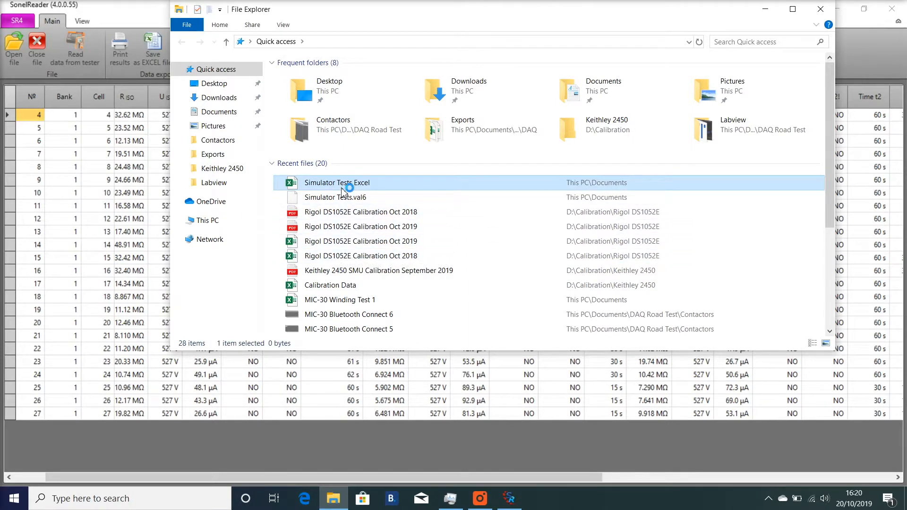
pyautogui.doubleClick(336, 182)
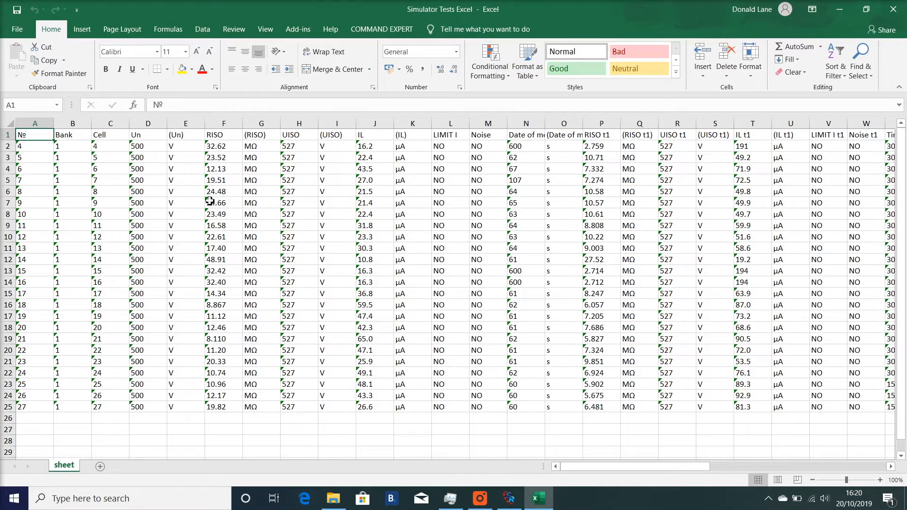
pyautogui.moveTo(505, 482)
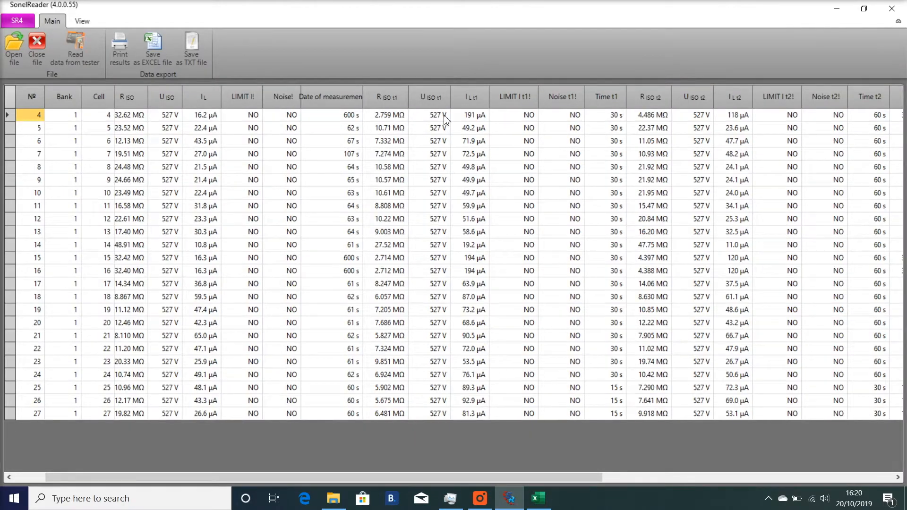
# - Scroll through the workbook to check the insulation readings for cells 4 to 27
pyautogui.click(153, 49)
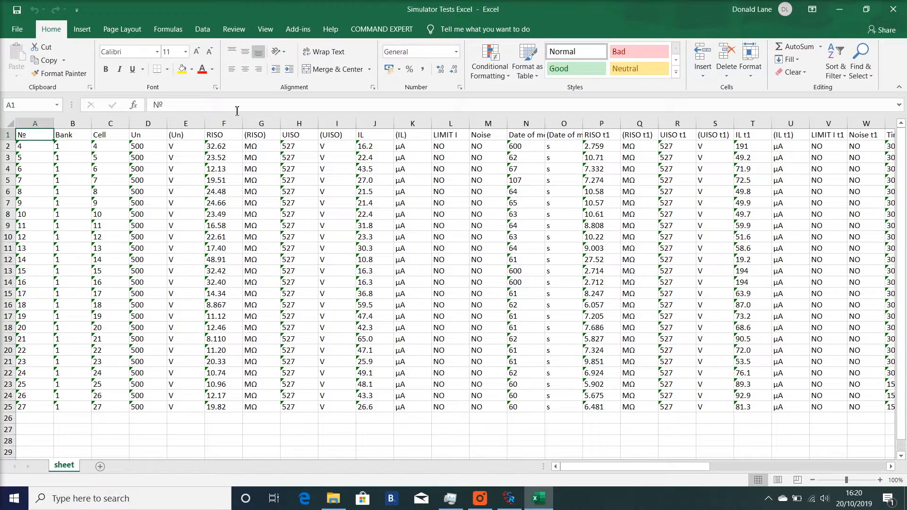
pyautogui.scroll(-3)
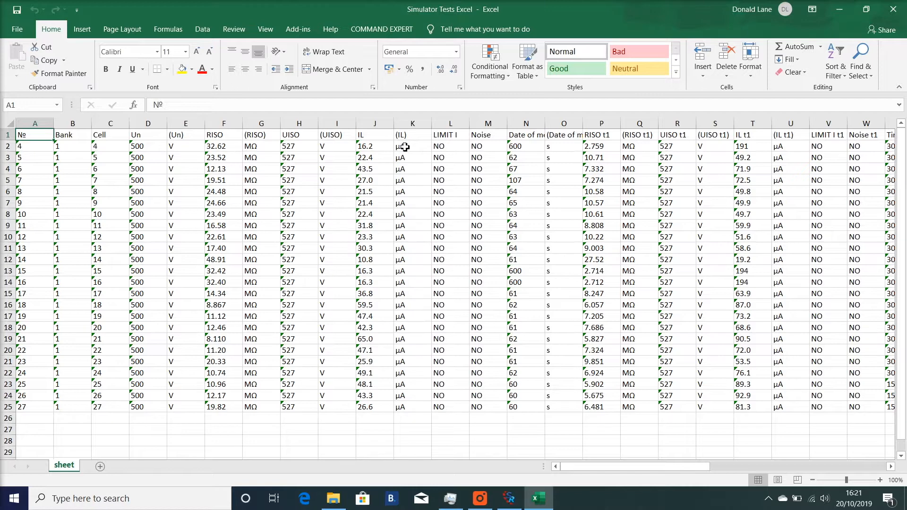
pyautogui.moveTo(585, 166)
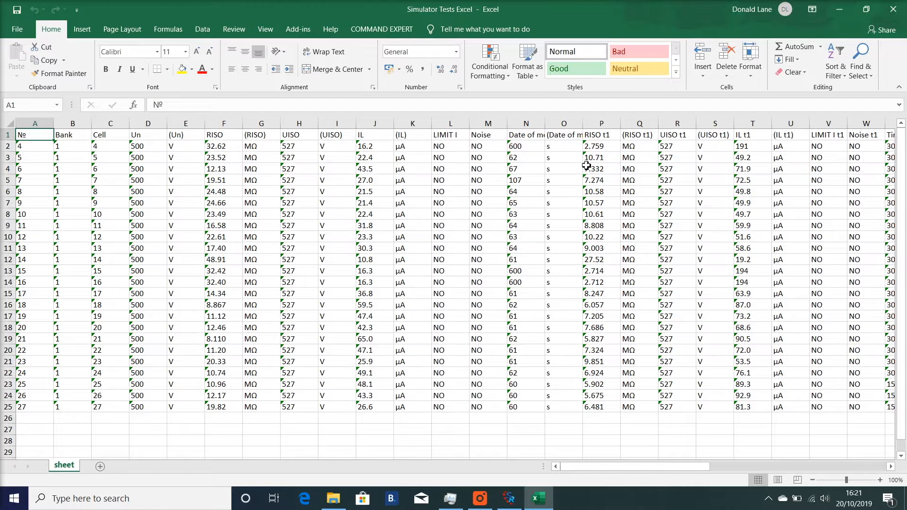
pyautogui.moveTo(777, 198)
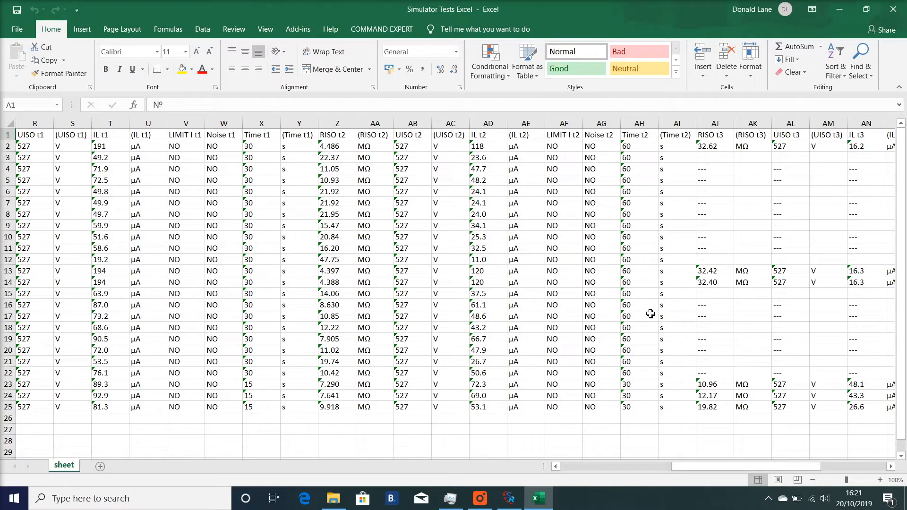
pyautogui.moveTo(694, 475)
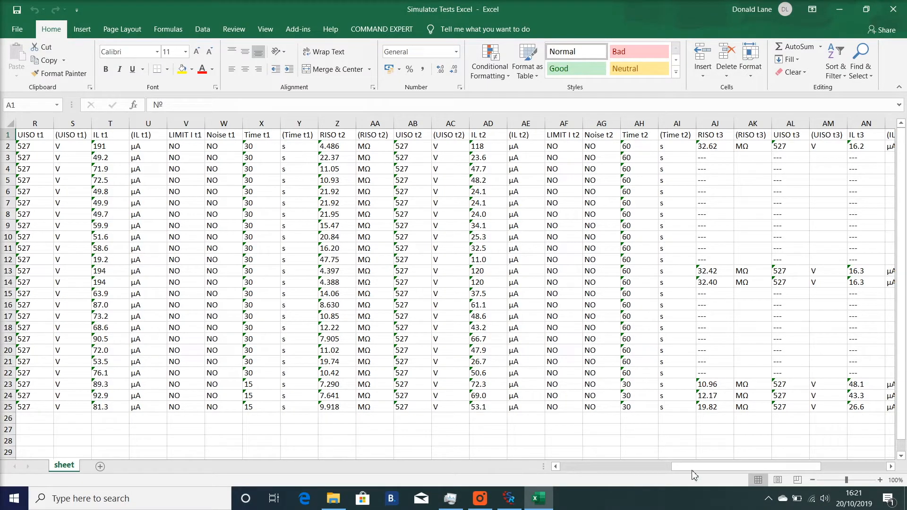